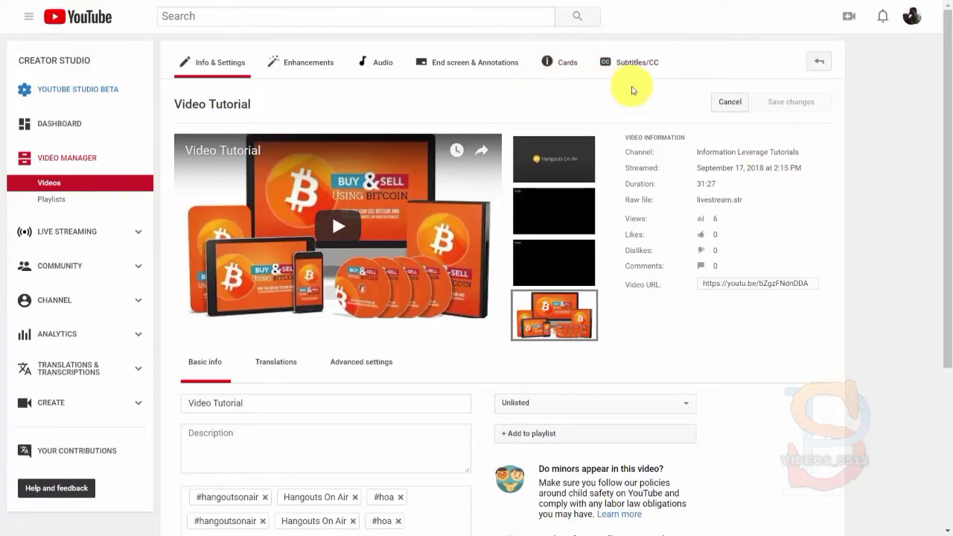
# - Show the list of languages available for new subtitles on 'Video Tutorial'
pyautogui.click(637, 62)
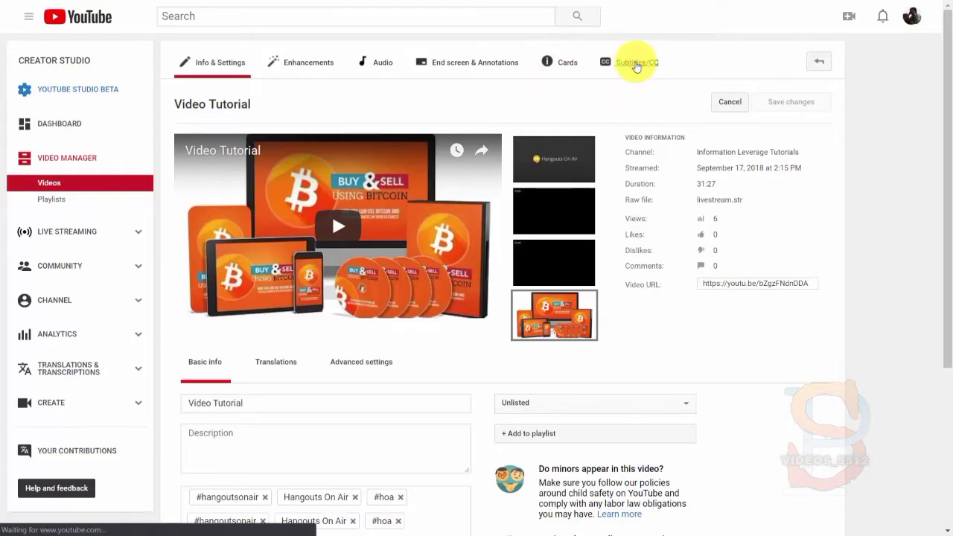
pyautogui.click(636, 62)
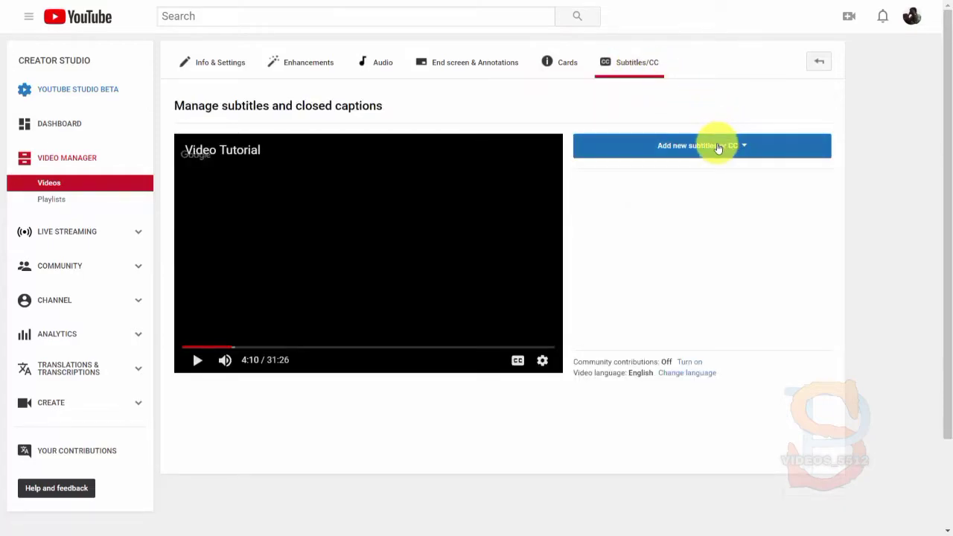
pyautogui.click(701, 145)
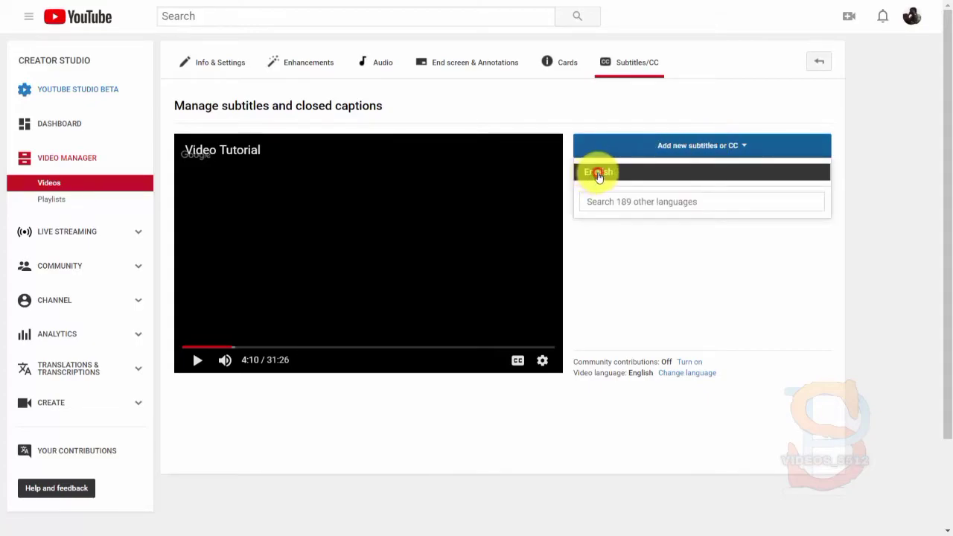
# - Pick English with 'Transcribe and auto-sync', then go back to the Videos list
pyautogui.click(597, 172)
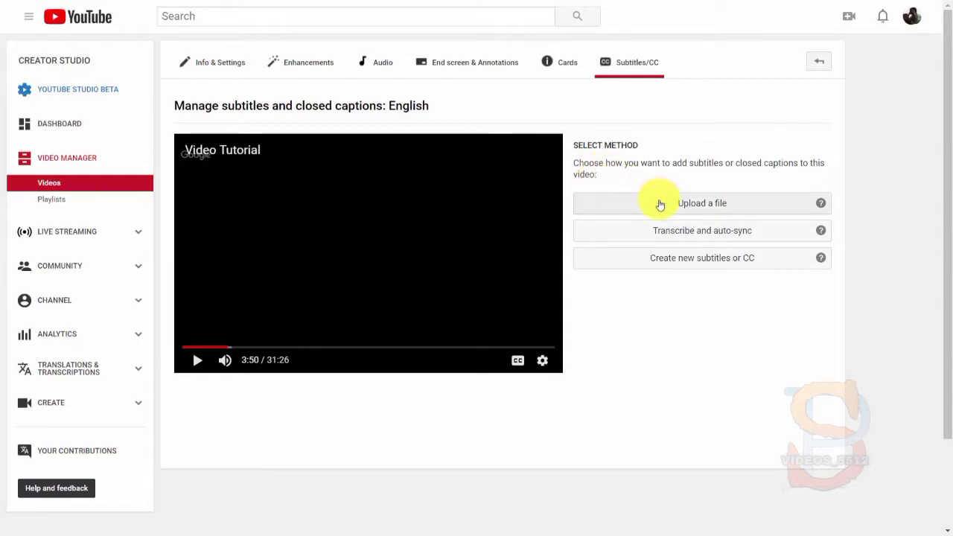
pyautogui.moveTo(764, 208)
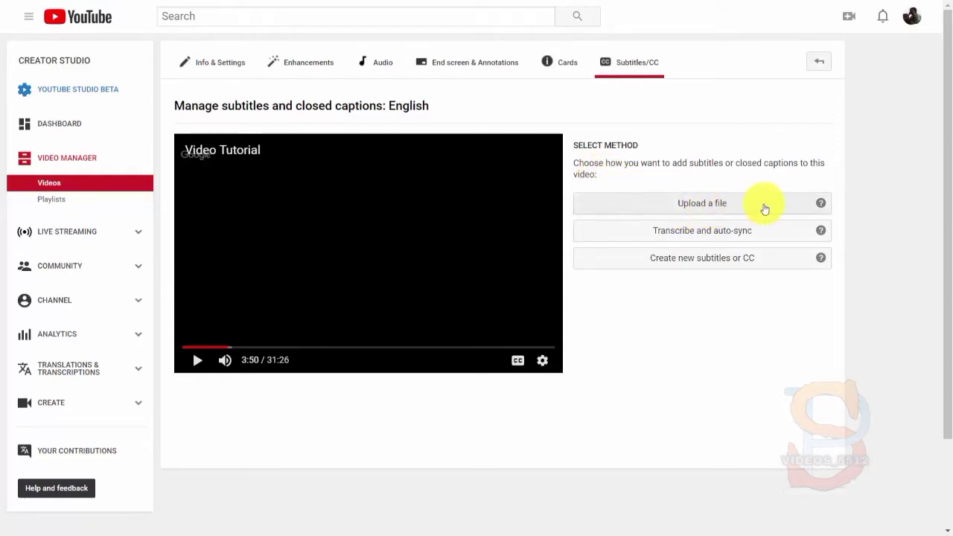
pyautogui.moveTo(732, 234)
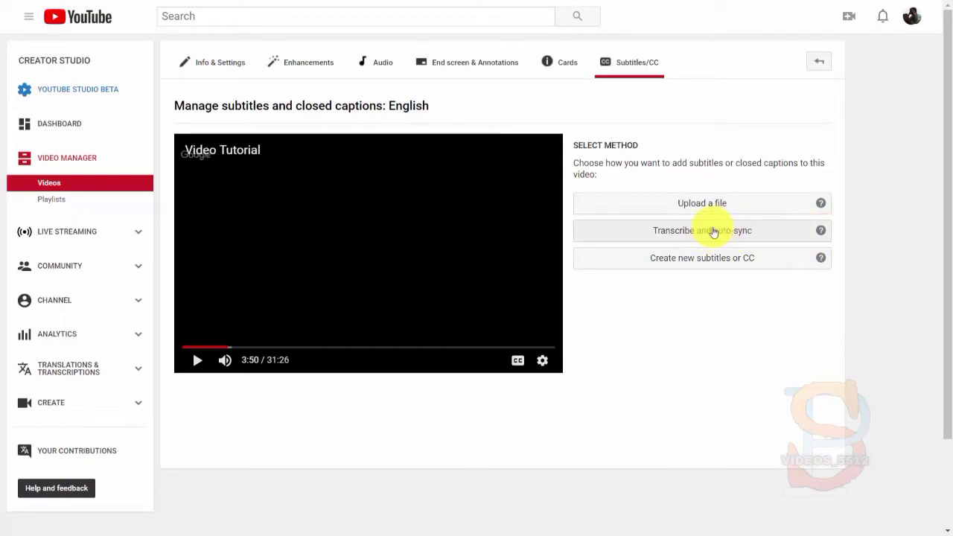
pyautogui.click(701, 230)
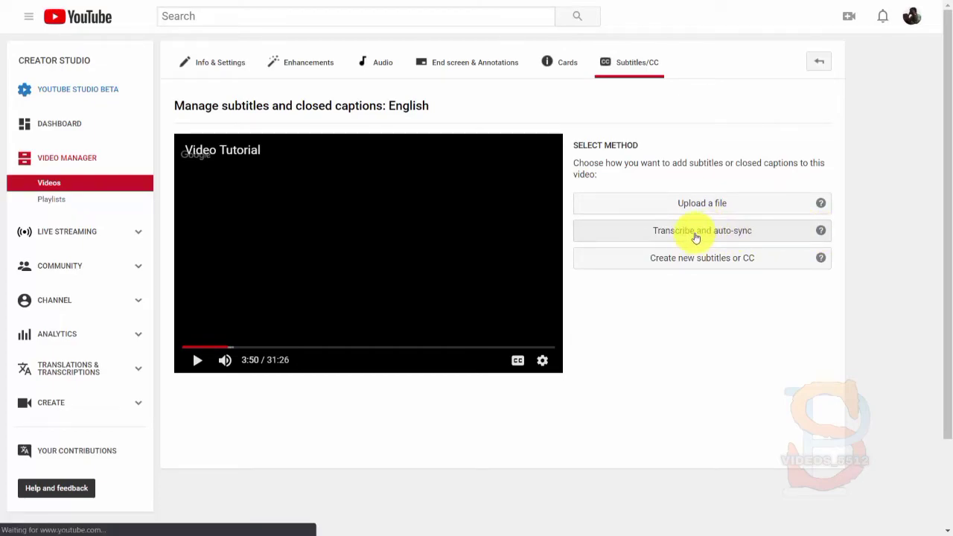
pyautogui.click(701, 230)
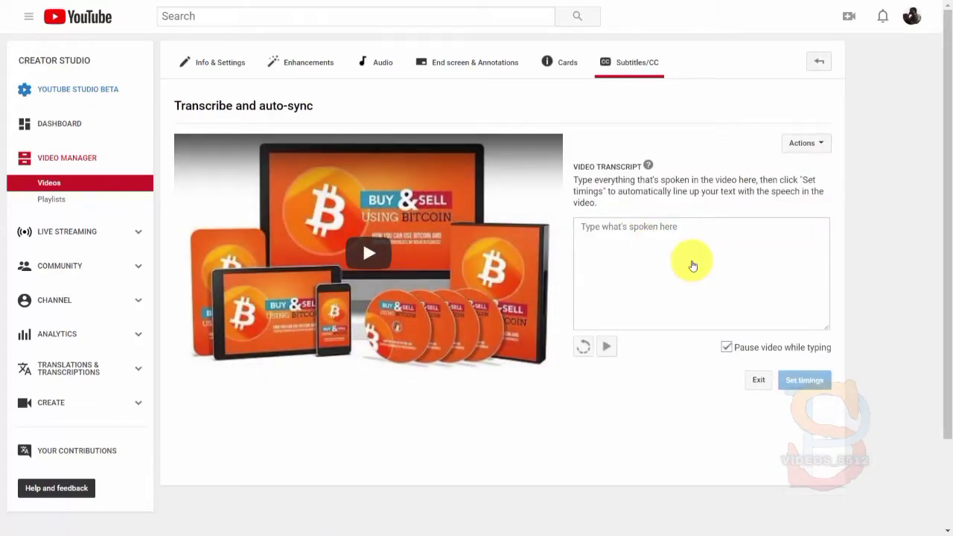
pyautogui.click(804, 380)
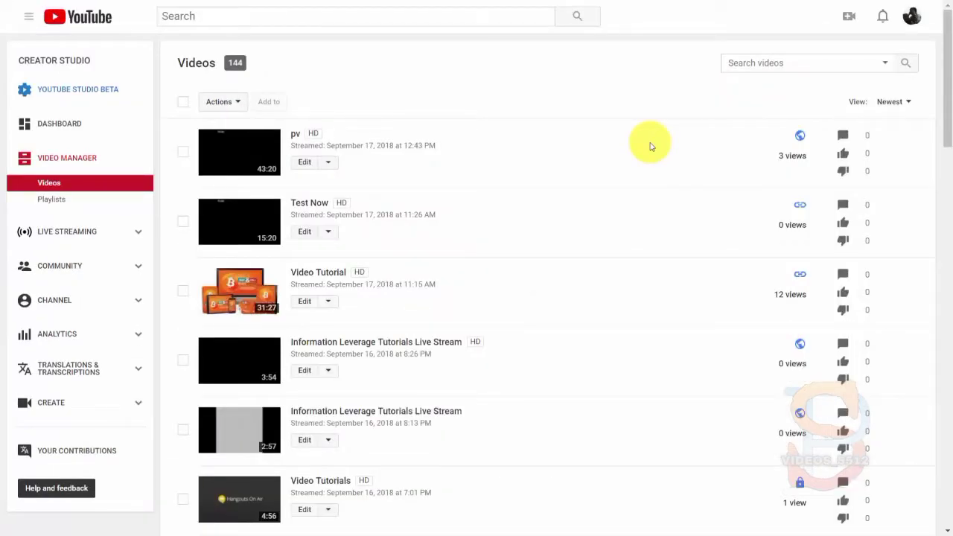
pyautogui.moveTo(326, 157)
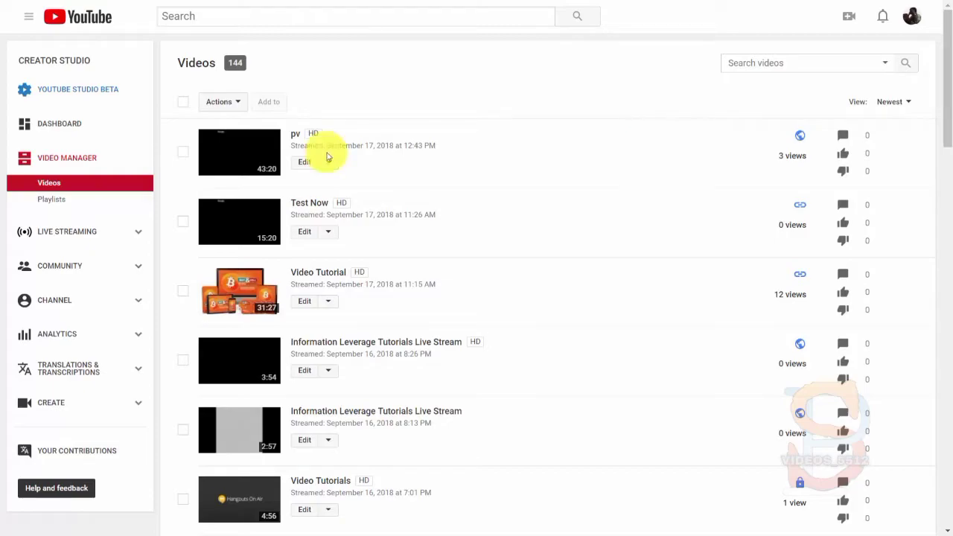
pyautogui.moveTo(171, 154)
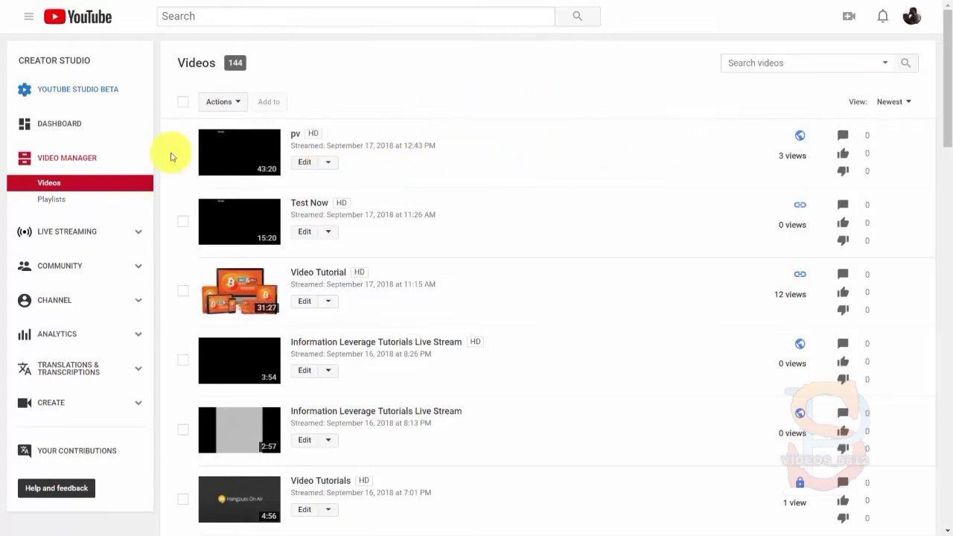
pyautogui.moveTo(374, 80)
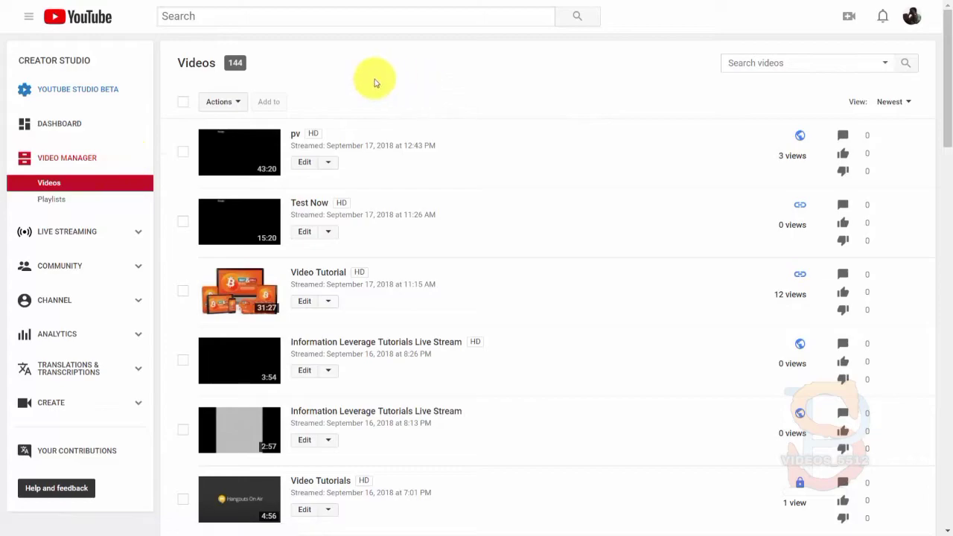
pyautogui.moveTo(500, 259)
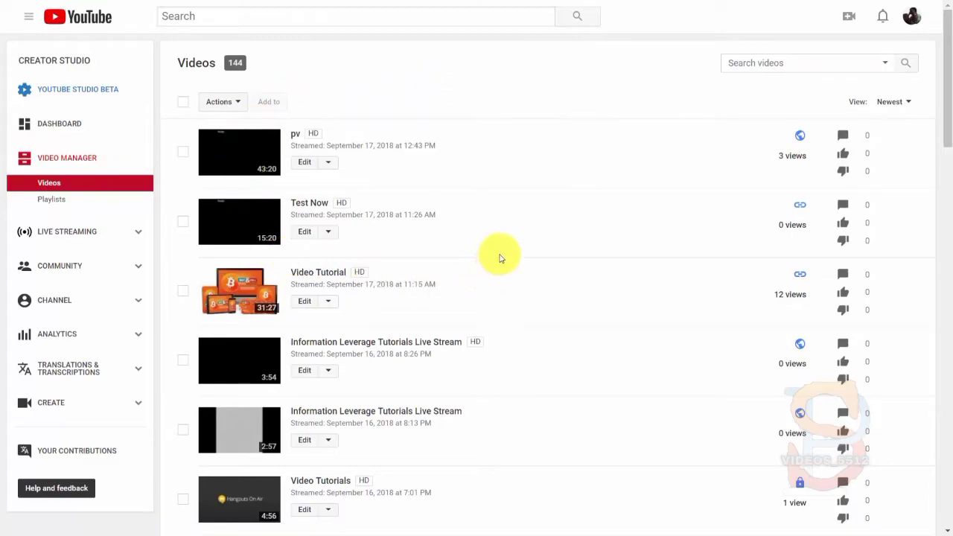
pyautogui.moveTo(504, 157)
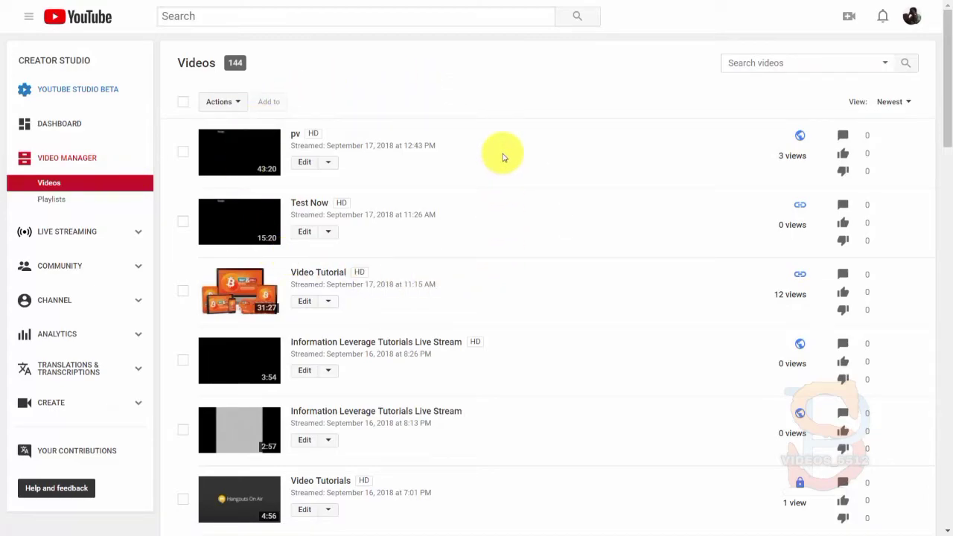
# - Scroll to 'Create A Product In 7 Days' and open its edit options
pyautogui.scroll(-3)
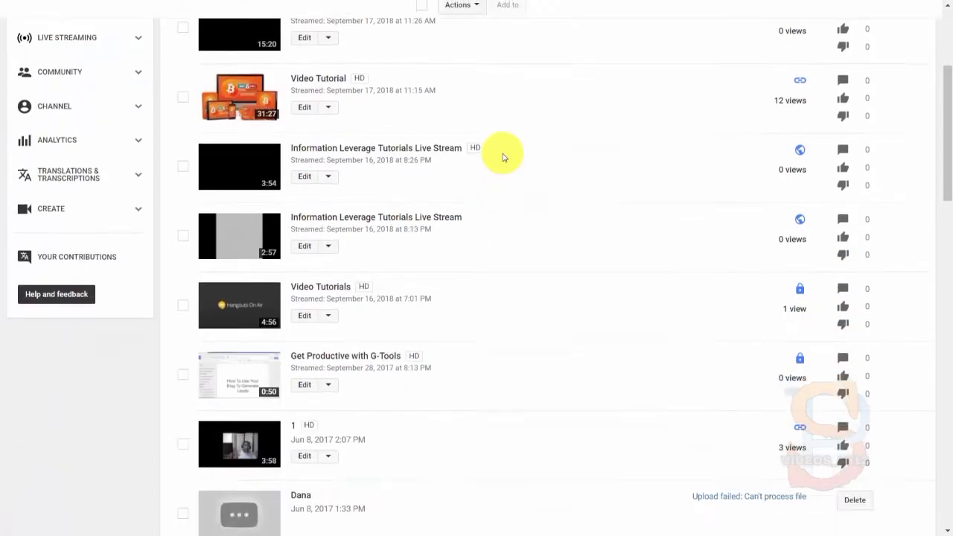
pyautogui.scroll(-3)
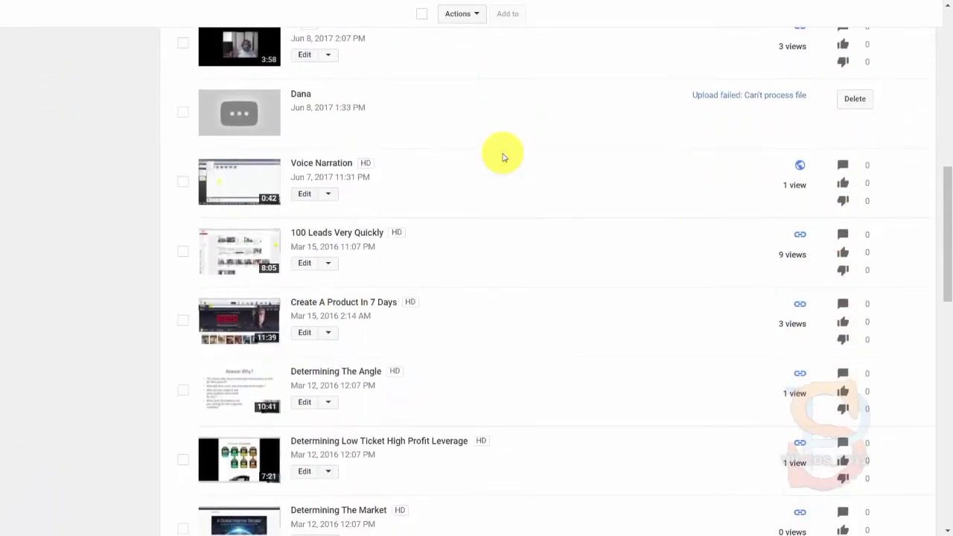
pyautogui.scroll(-3)
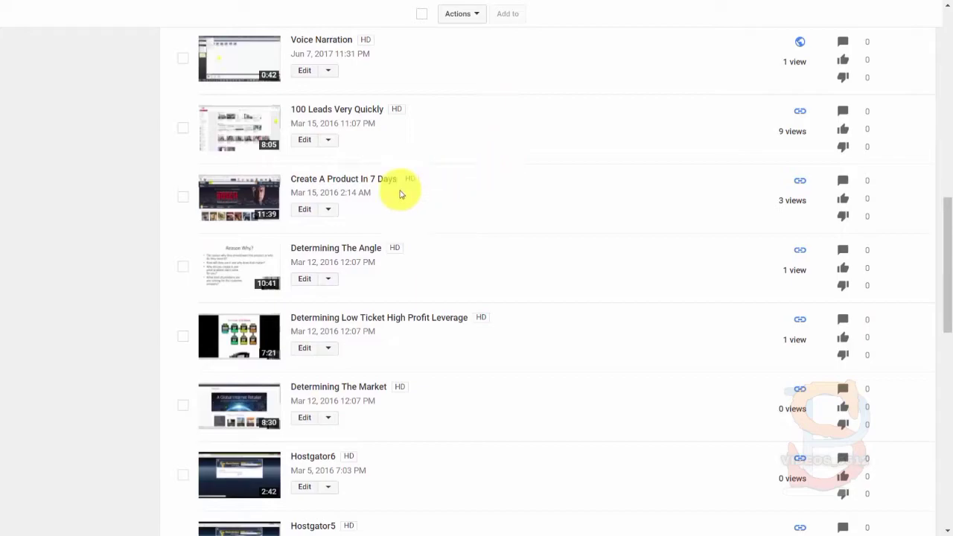
pyautogui.click(303, 210)
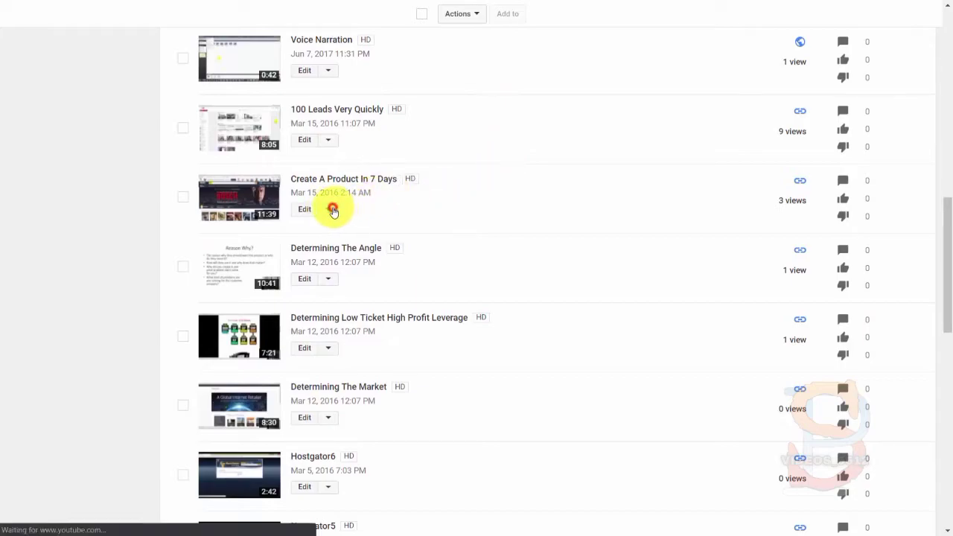
# - Choose Subtitles/CC from the edit options of 'Create A Product In 7 Days'
pyautogui.click(328, 210)
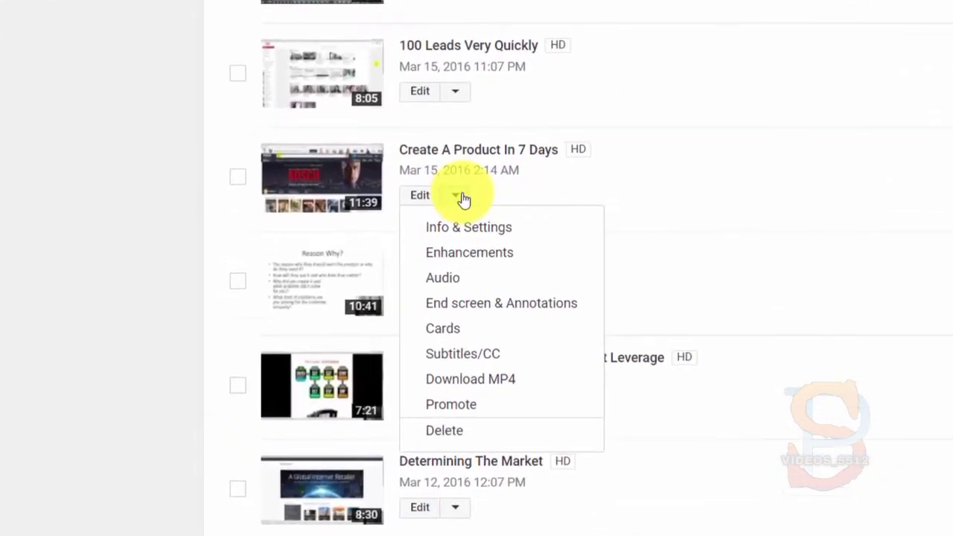
pyautogui.moveTo(463, 354)
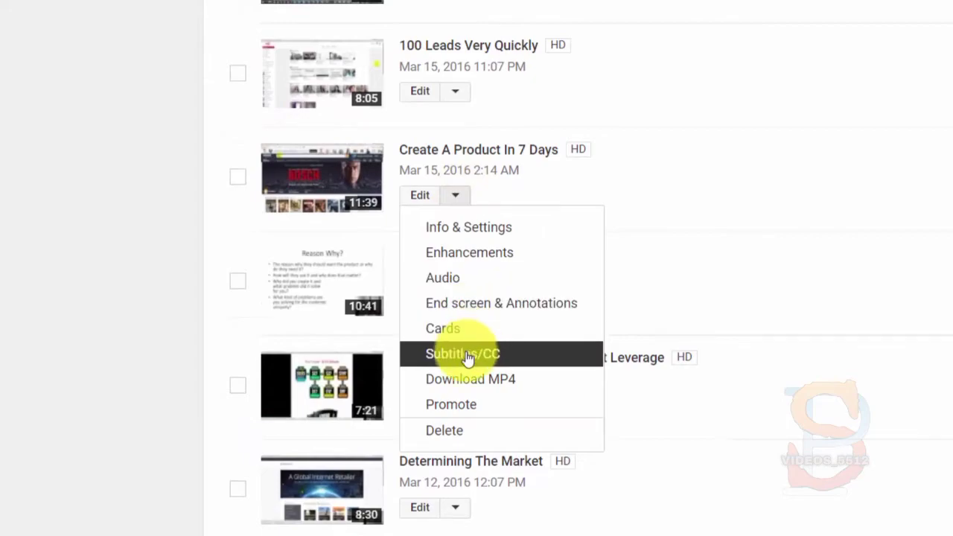
pyautogui.moveTo(467, 365)
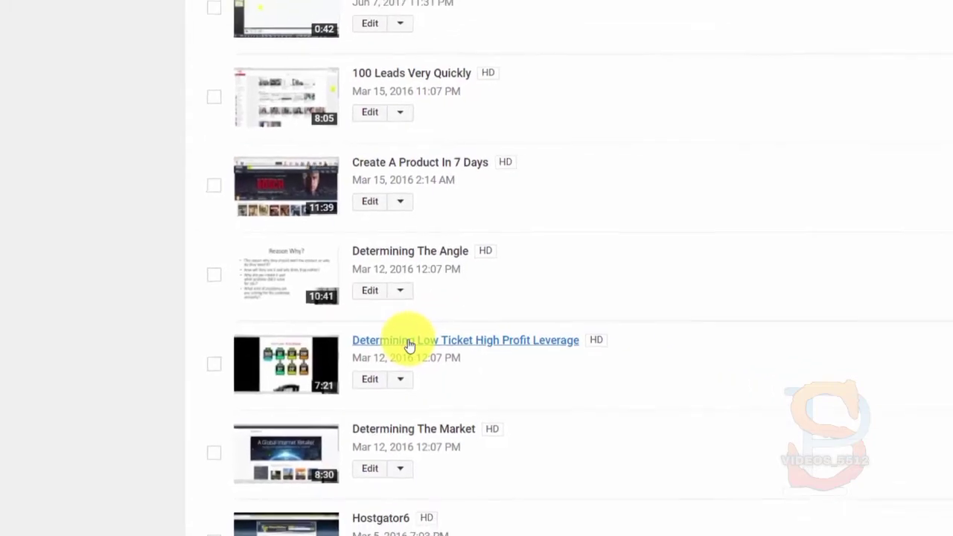
pyautogui.click(465, 340)
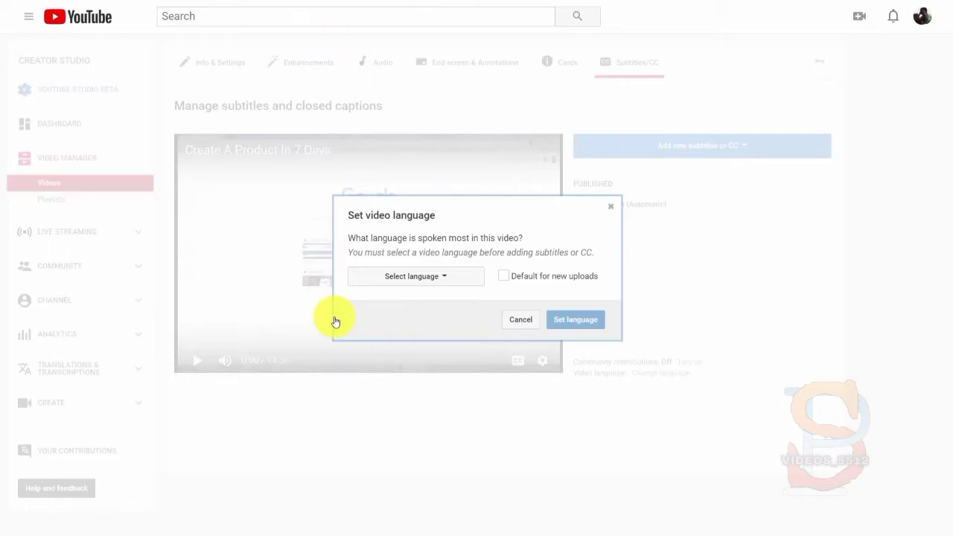
# - Set the video language to English in the Set video language dialog
pyautogui.click(415, 275)
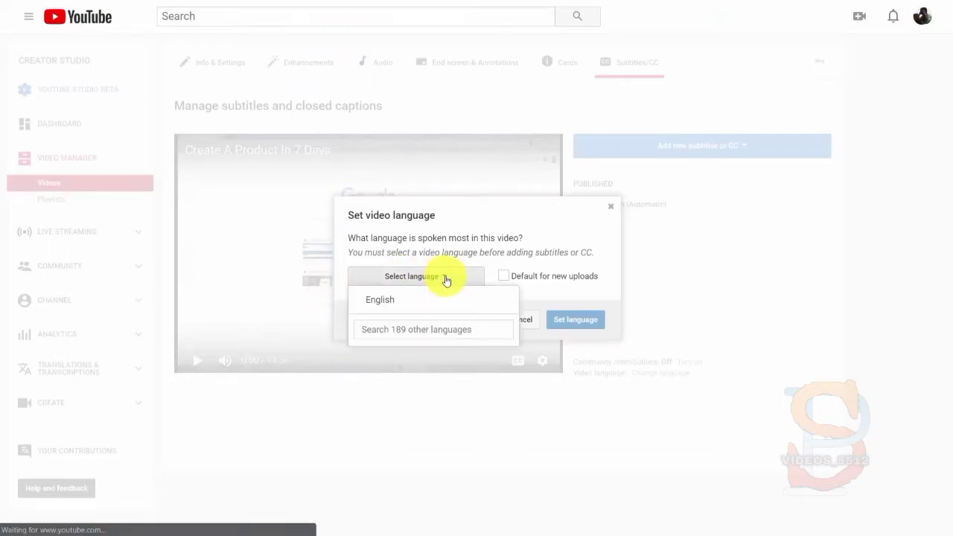
pyautogui.click(380, 300)
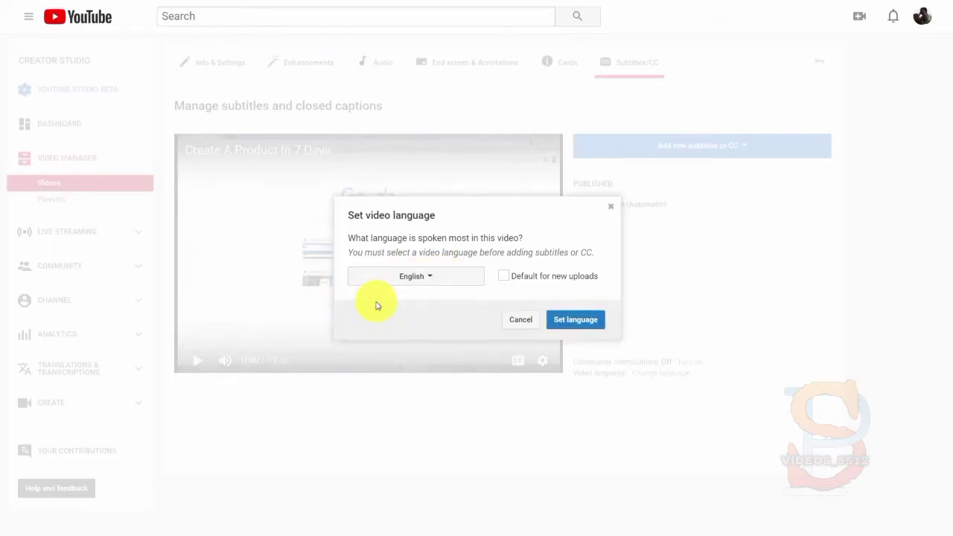
pyautogui.click(574, 319)
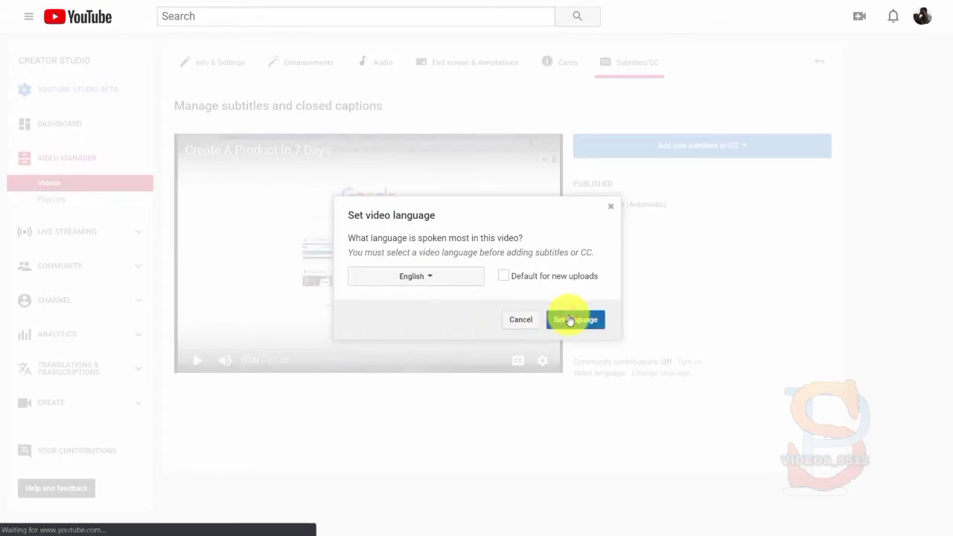
pyautogui.click(574, 320)
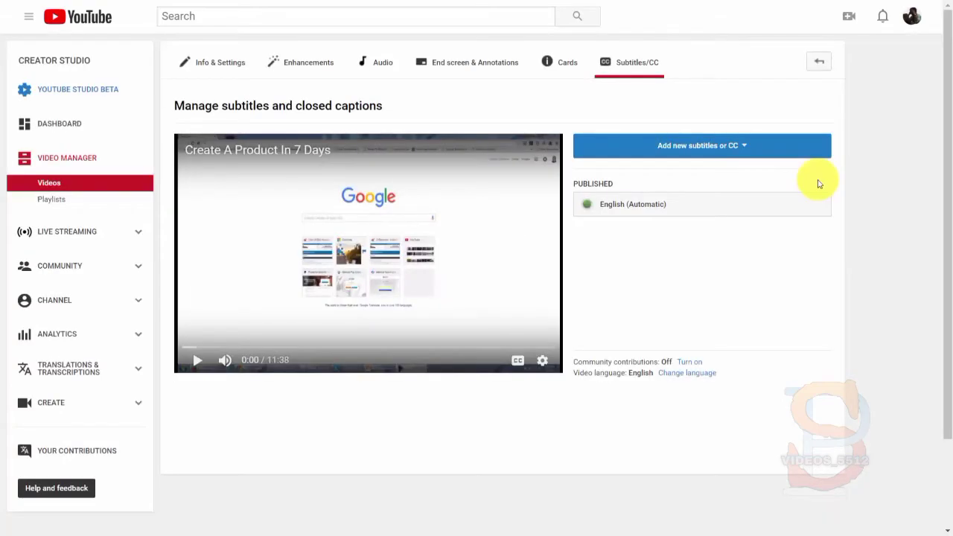
pyautogui.moveTo(779, 170)
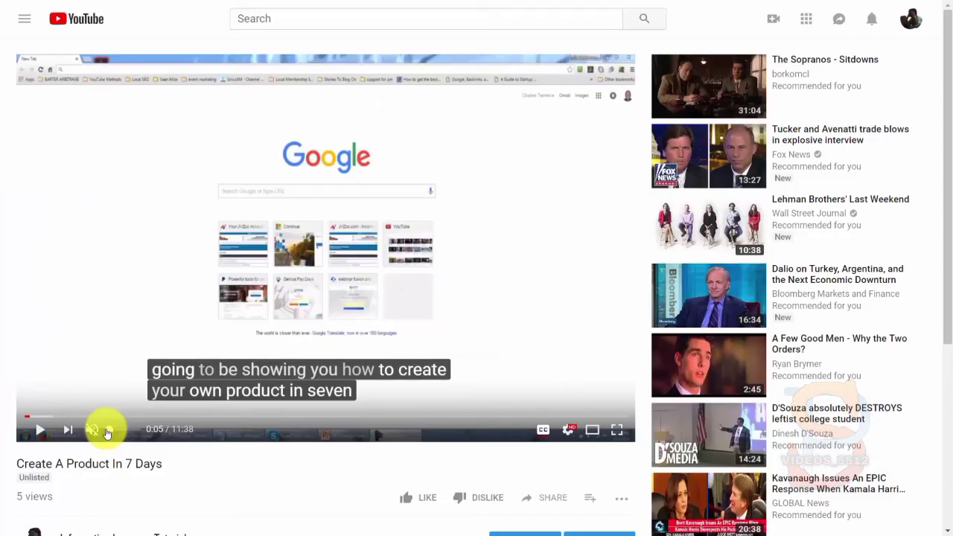
# - Play 'Create A Product In 7 Days' with English captions on
pyautogui.click(39, 430)
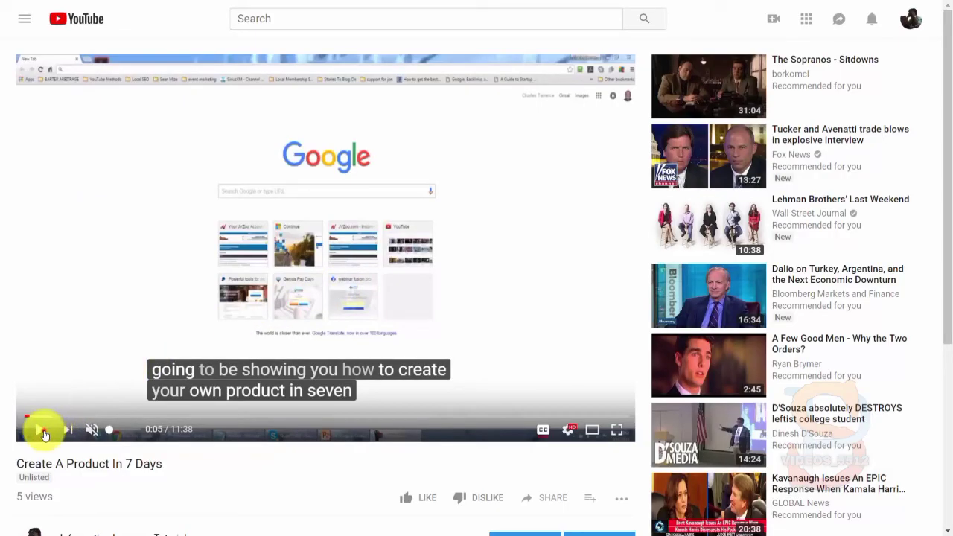
pyautogui.click(42, 429)
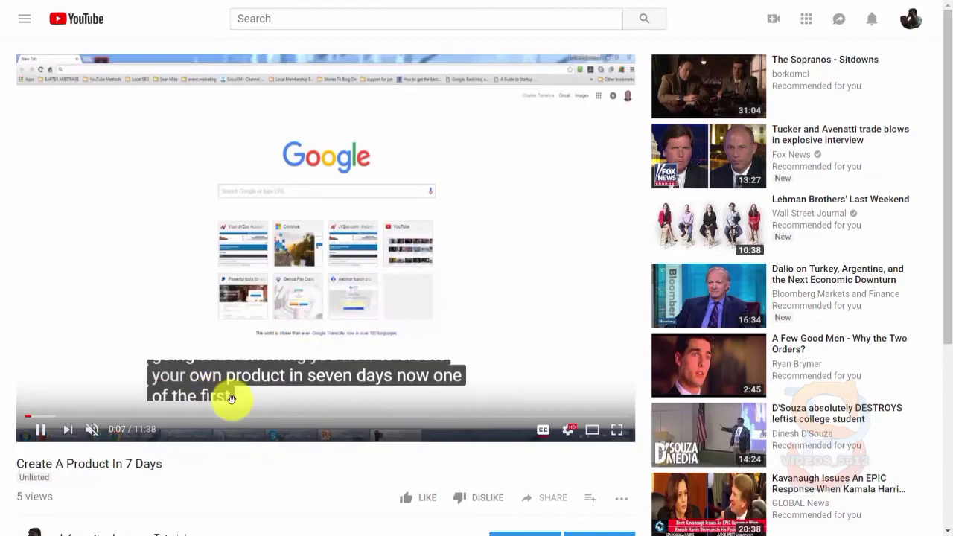